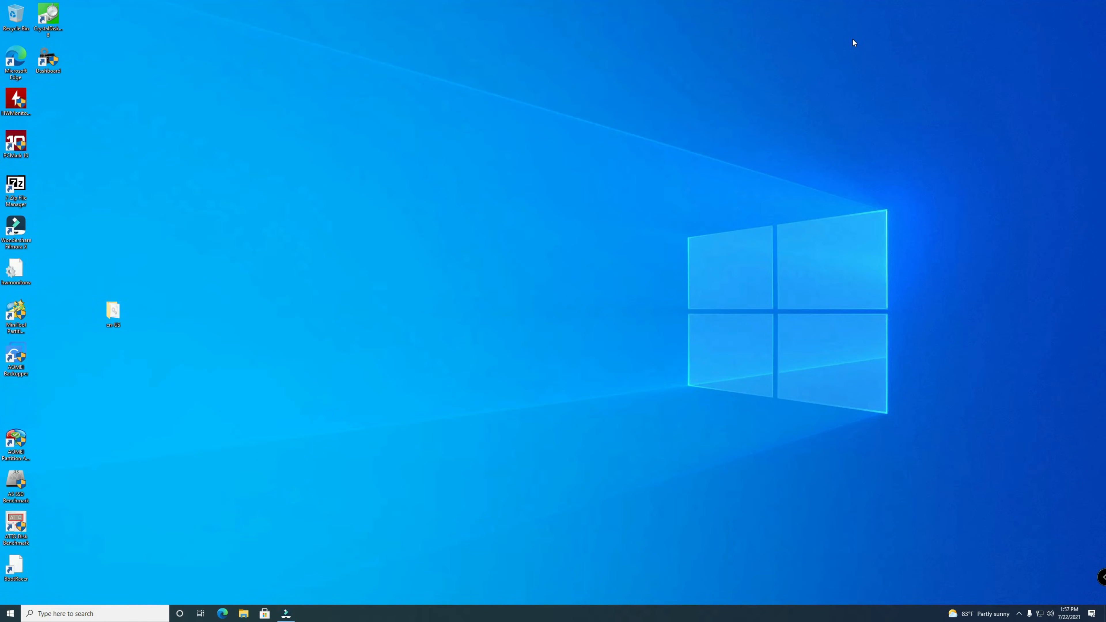
mouse_move(760, 24)
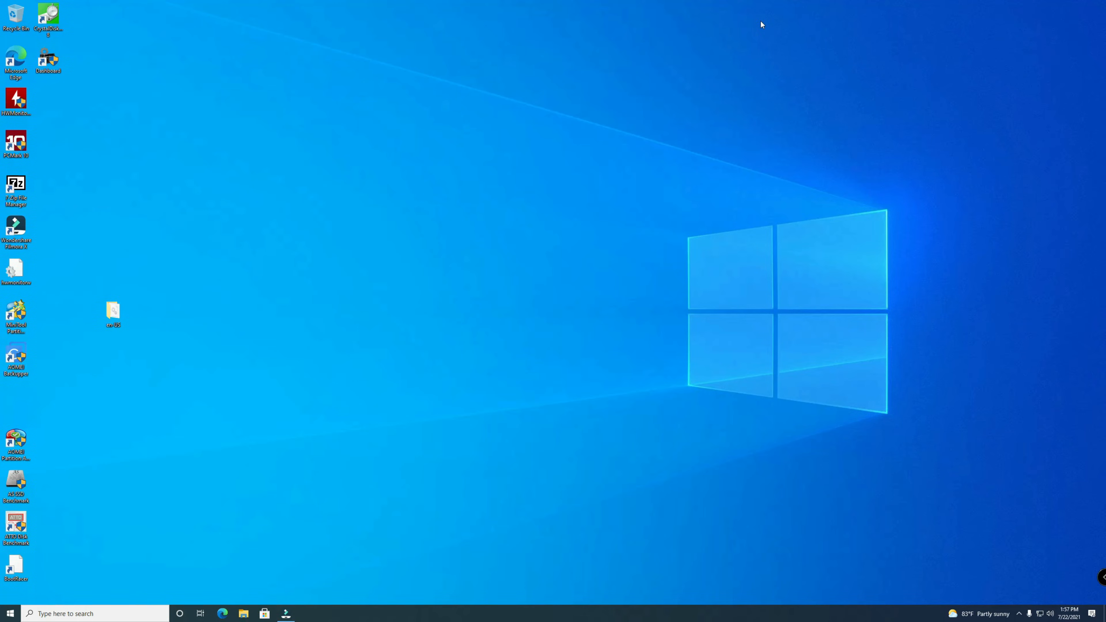
mouse_move(820, 161)
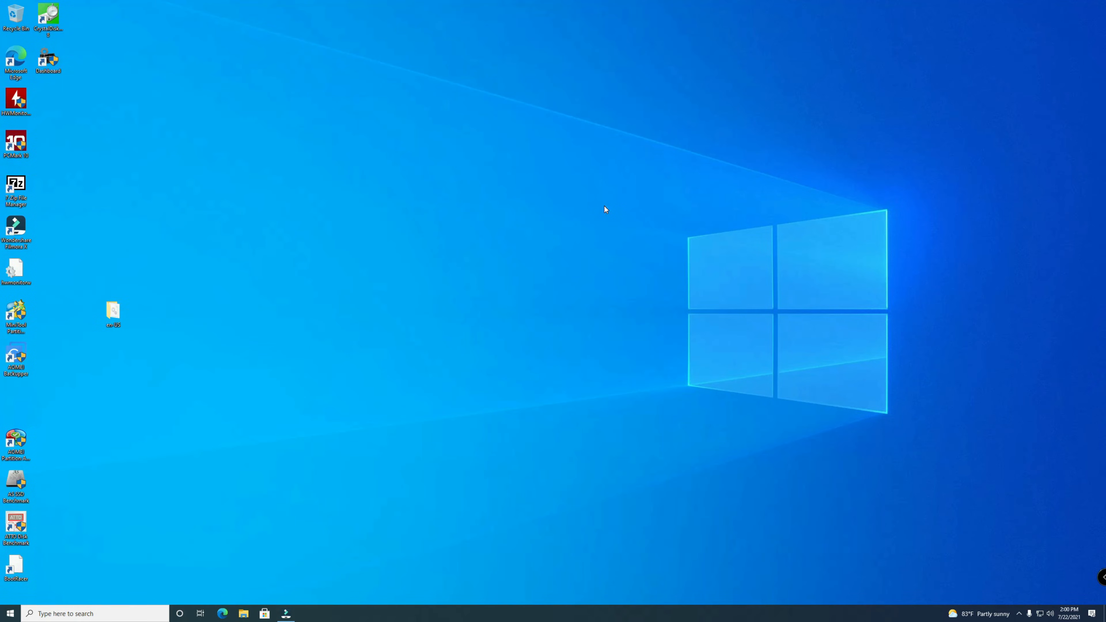
mouse_move(628, 232)
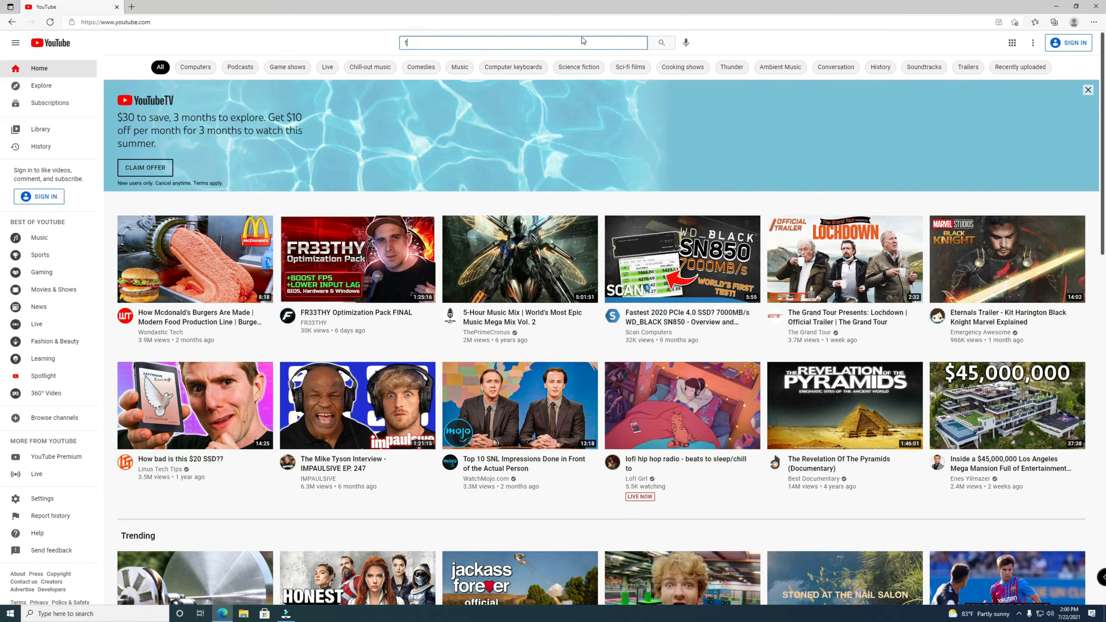
Search YouTube for 'thisbytesfor' and go to the ThisBytesForYou channel home page.
text(thisbytesforyou)
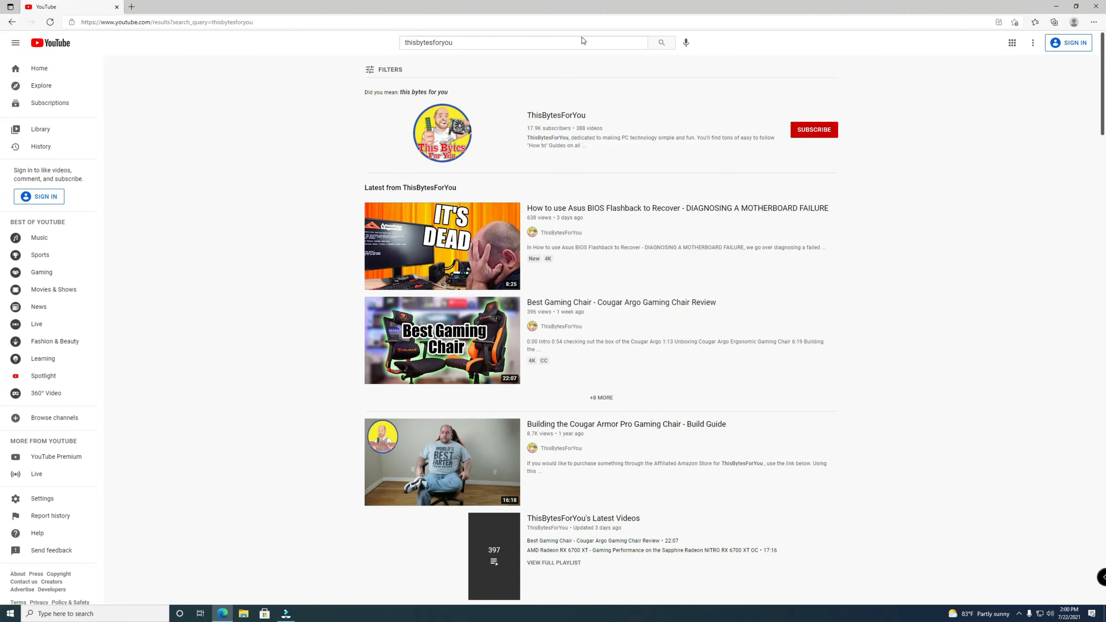
click(441, 133)
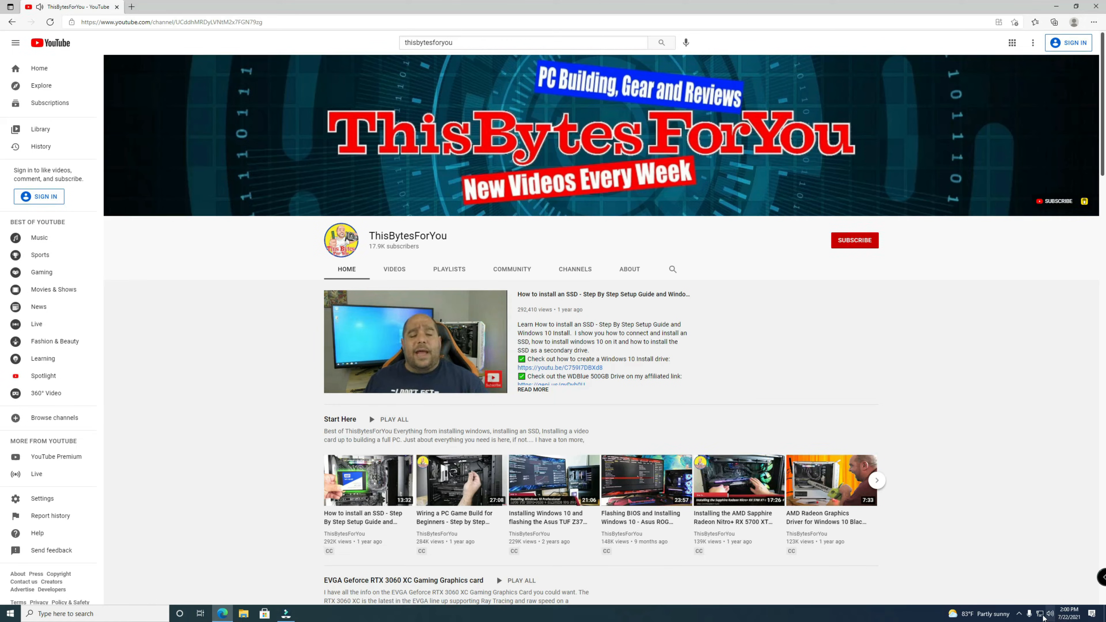
Switch playback to the Realtek speakers, then back to the ASUS PB287Q monitor audio.
click(1050, 613)
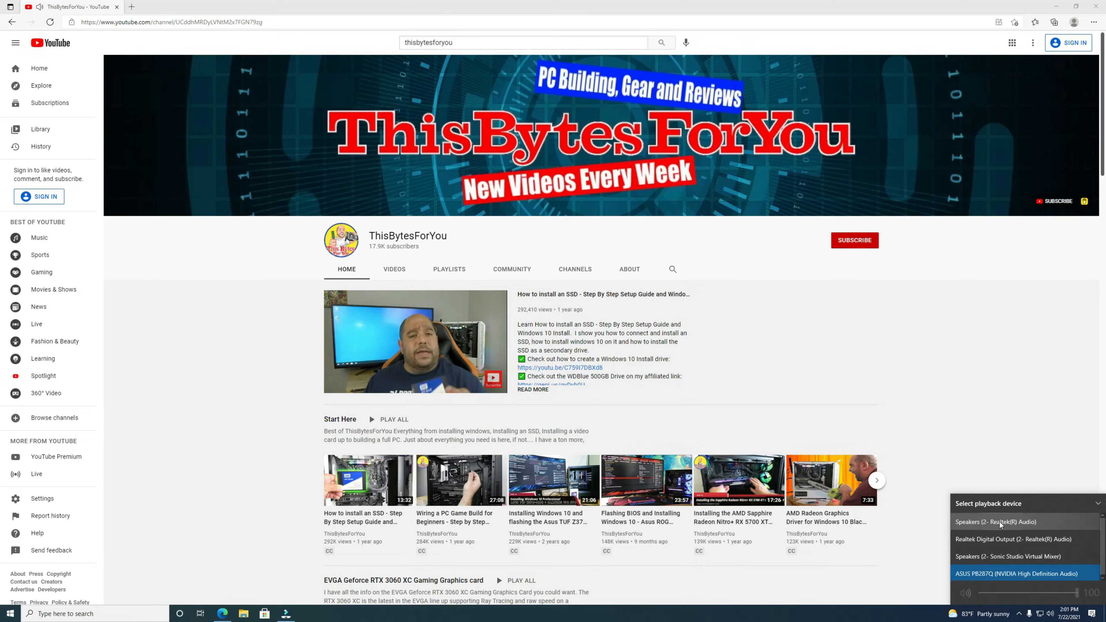
click(995, 521)
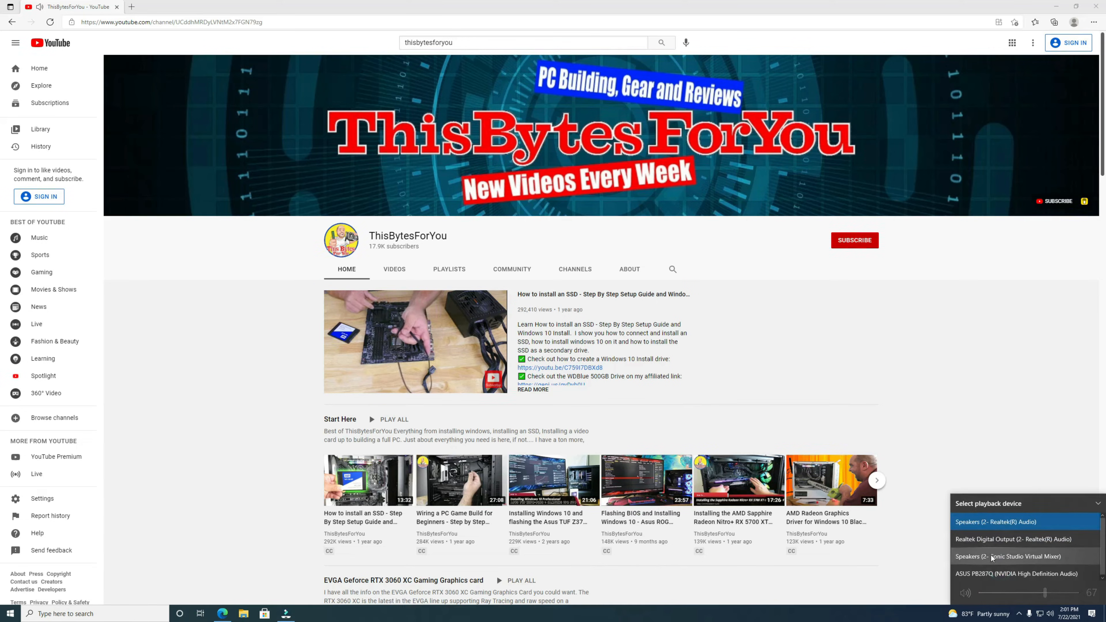
click(1016, 574)
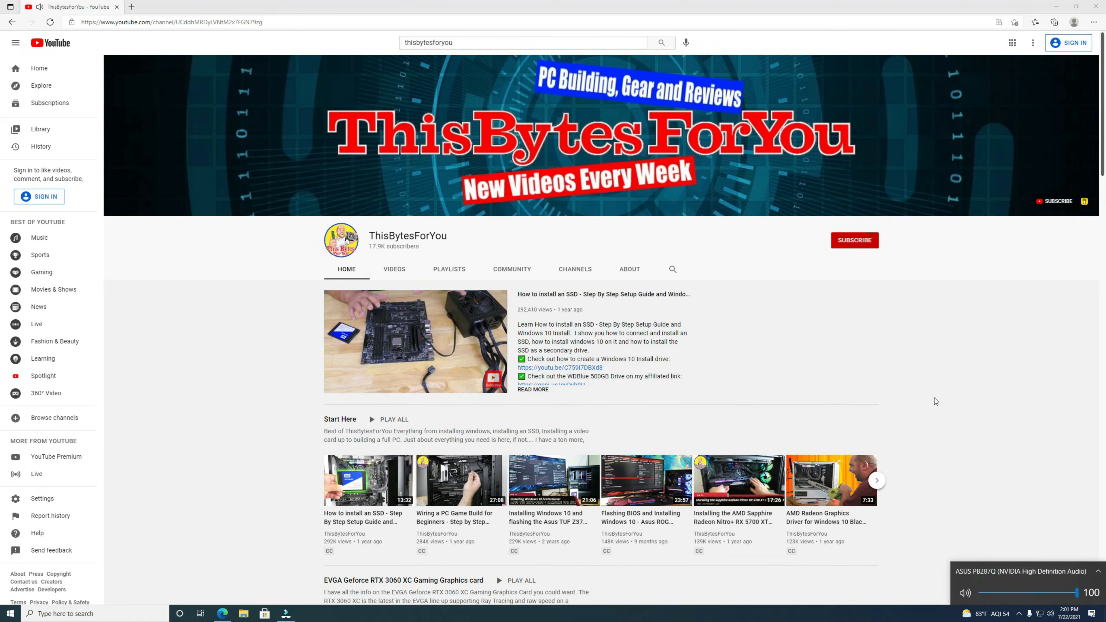